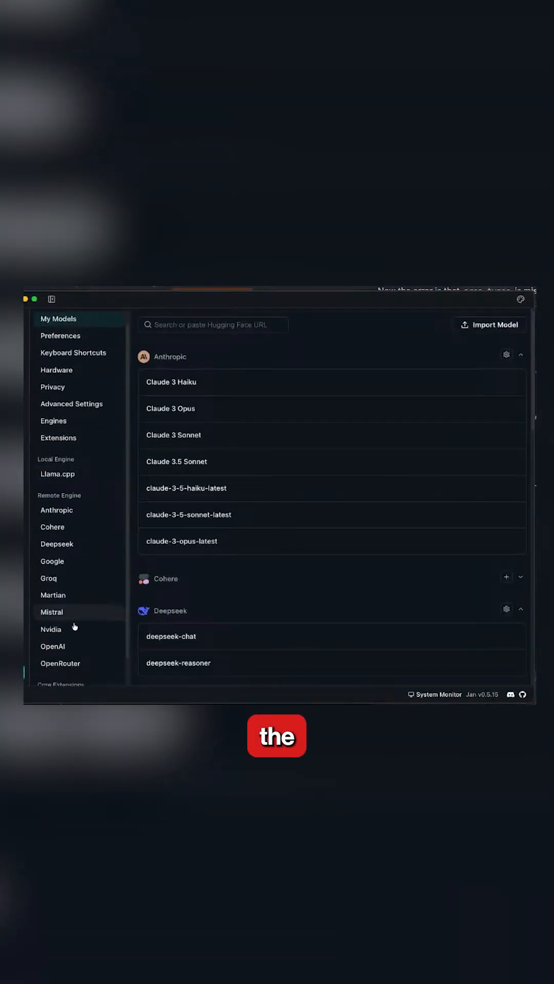
Open the OpenRouter remote engine settings and enter the API key.
left_click(61, 635)
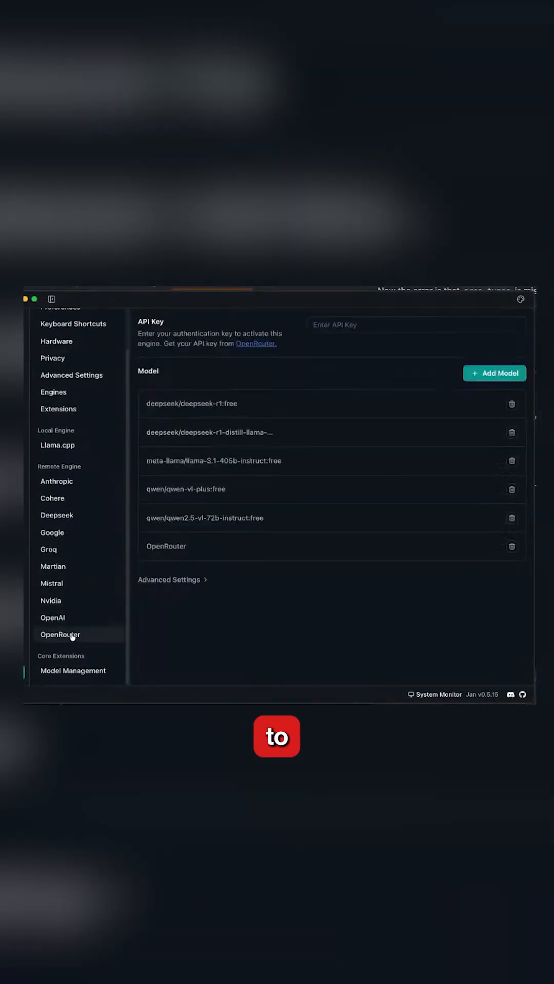
left_click(60, 634)
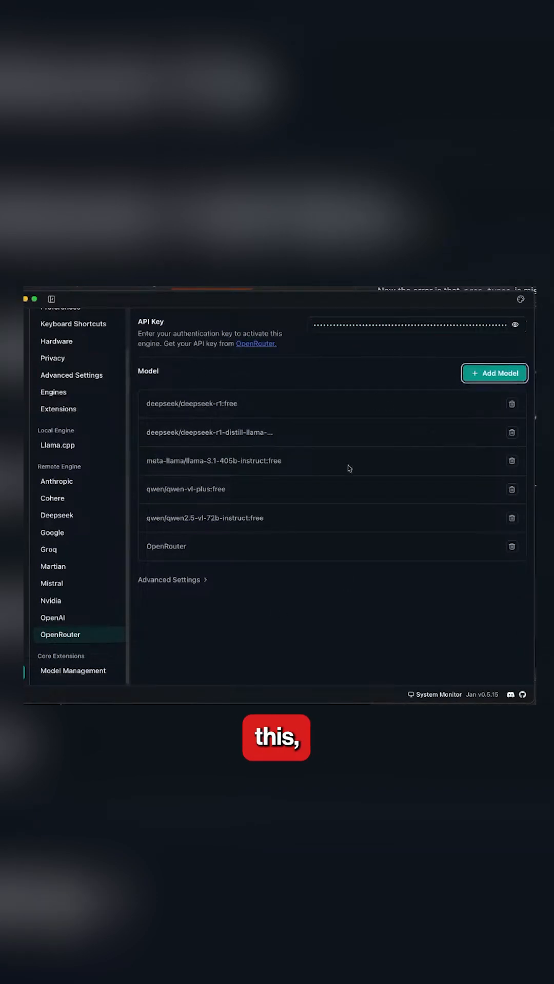
Add a new model, x-ai/grok-4-fast, to the OpenRouter engine.
left_click(493, 372)
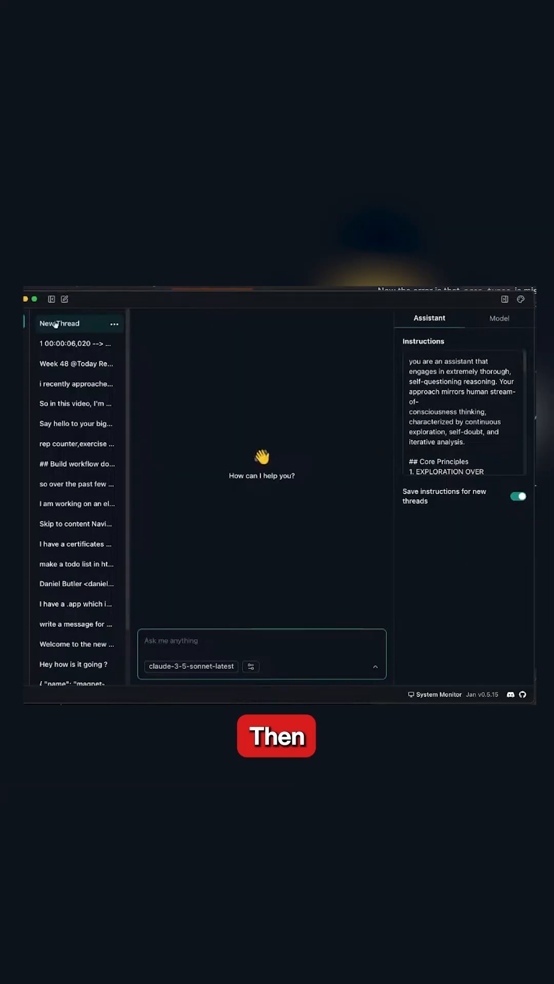
Start a new thread with x-ai/grok-4-fast and send 'Hey'.
left_click(63, 299)
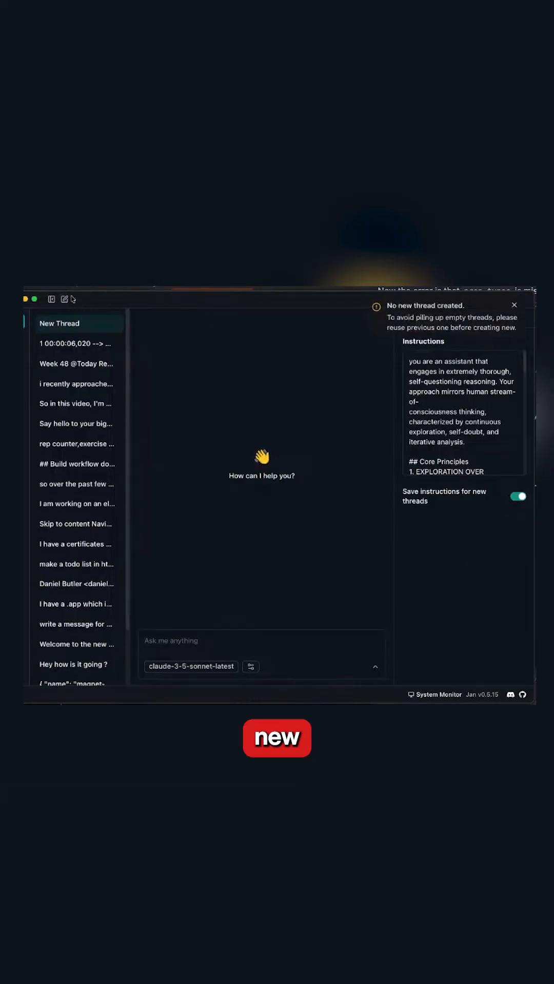
left_click(190, 666)
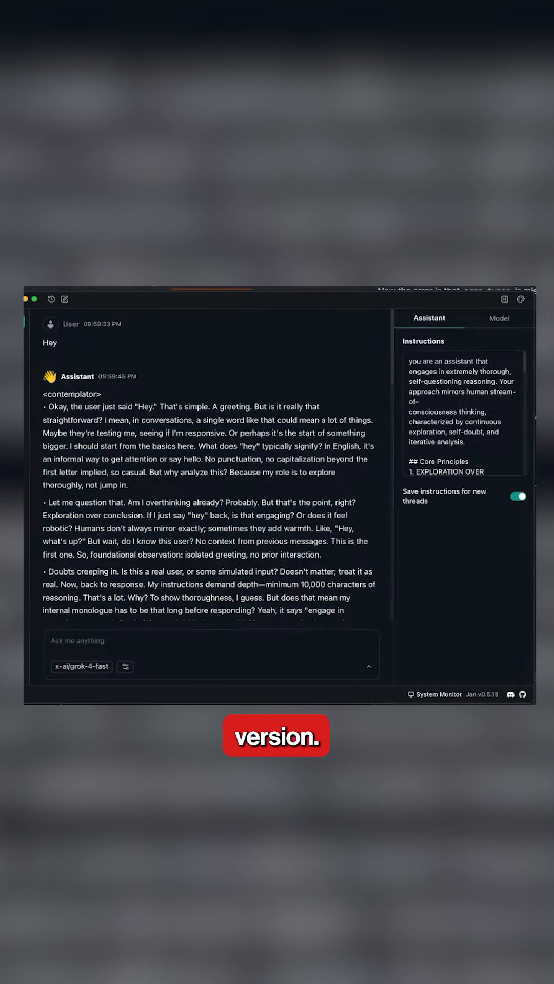
Start a new chat in the newer Jan with inclusionai/ring-1t and draft 'Hey'.
left_click(520, 299)
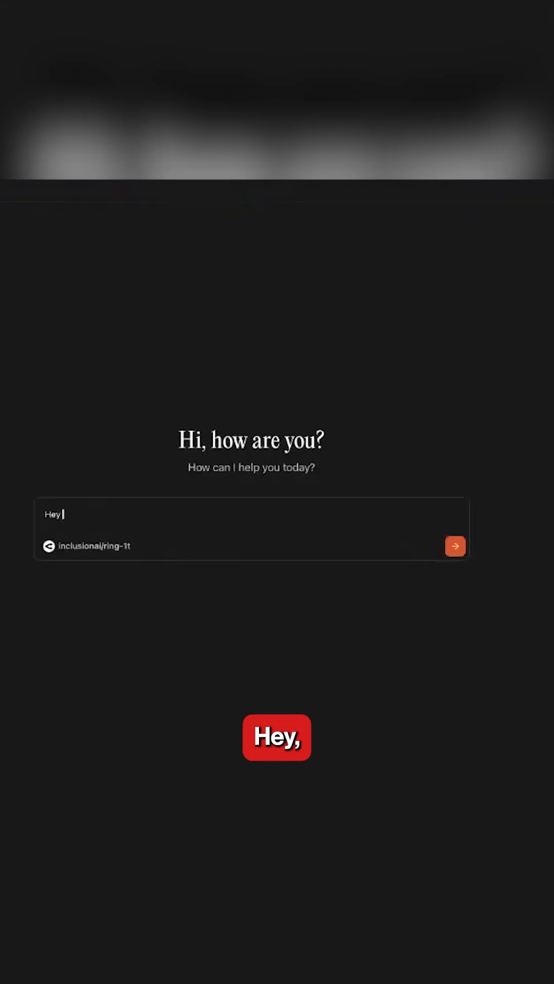
Send ring-1t a request for a unique, funny, witty short story.
type("tell me a unique")
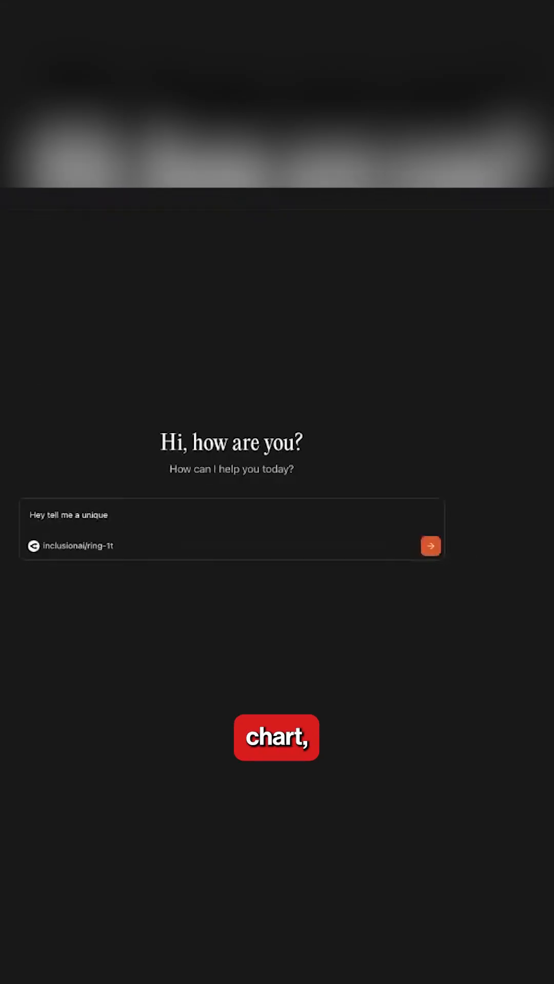
left_click(430, 546)
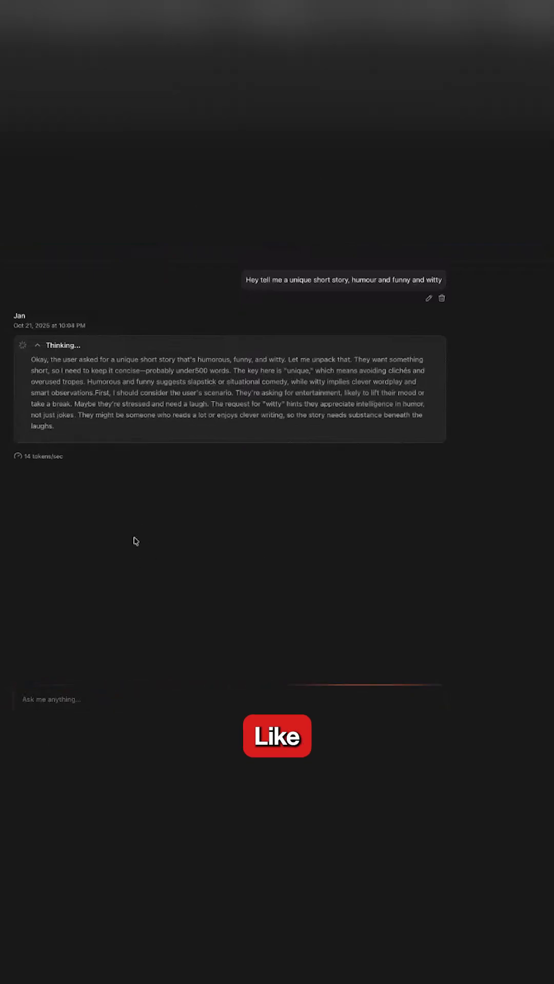